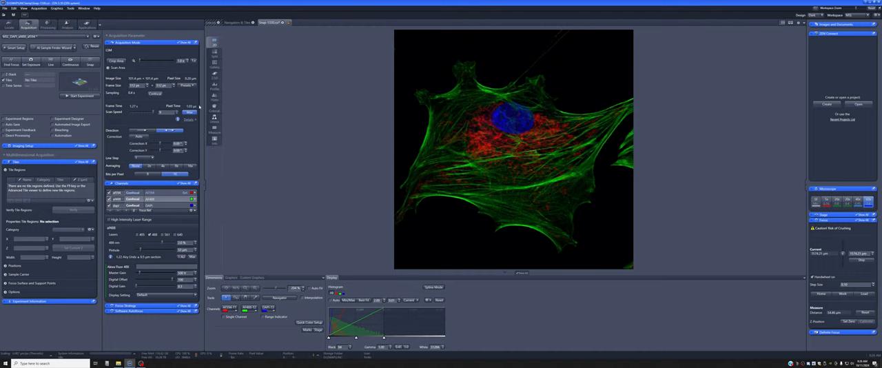
pyautogui.moveTo(383, 118)
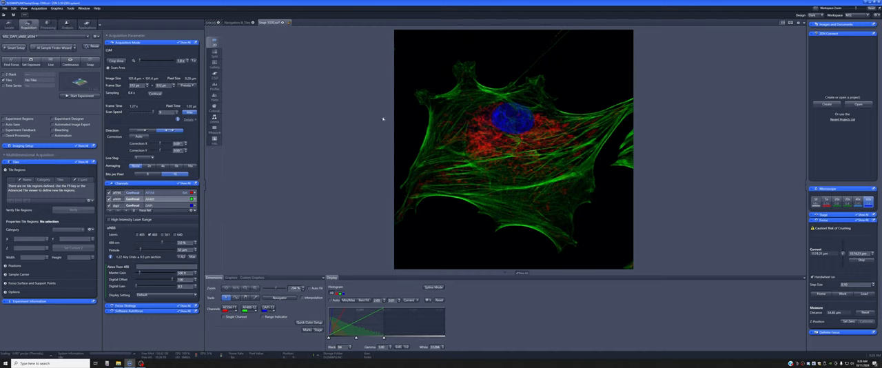
pyautogui.moveTo(486, 266)
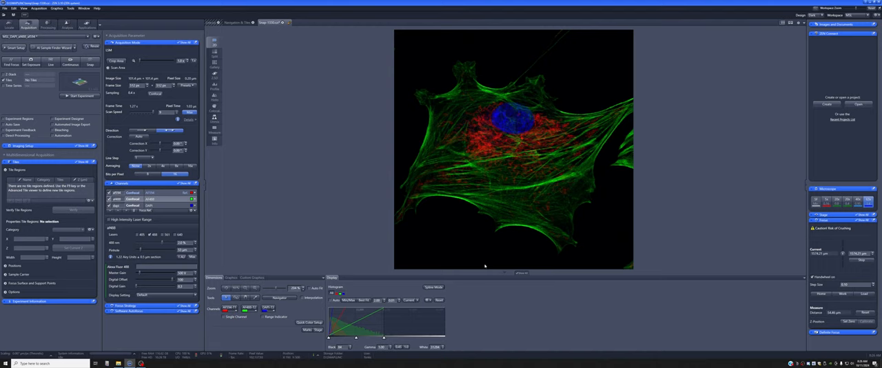
pyautogui.moveTo(474, 238)
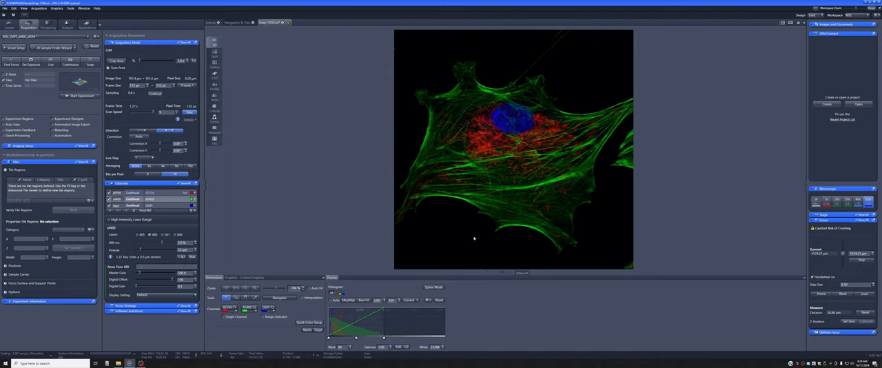
pyautogui.moveTo(447, 245)
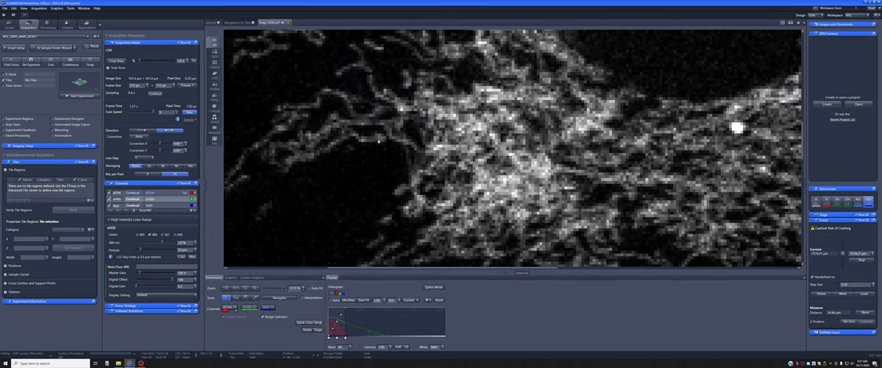
pyautogui.moveTo(358, 104)
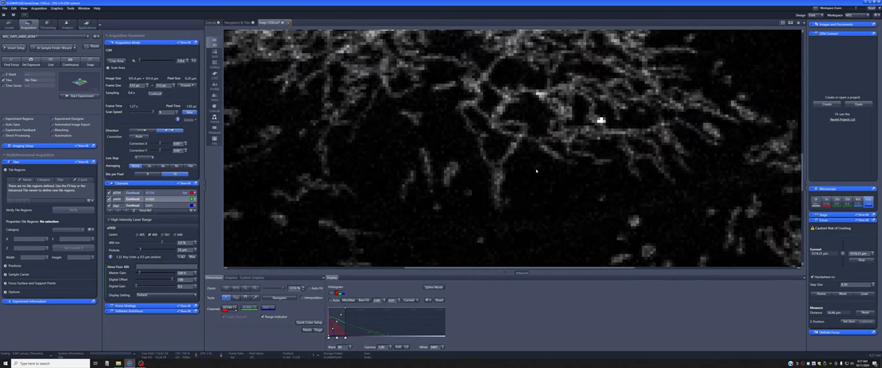
pyautogui.moveTo(623, 173)
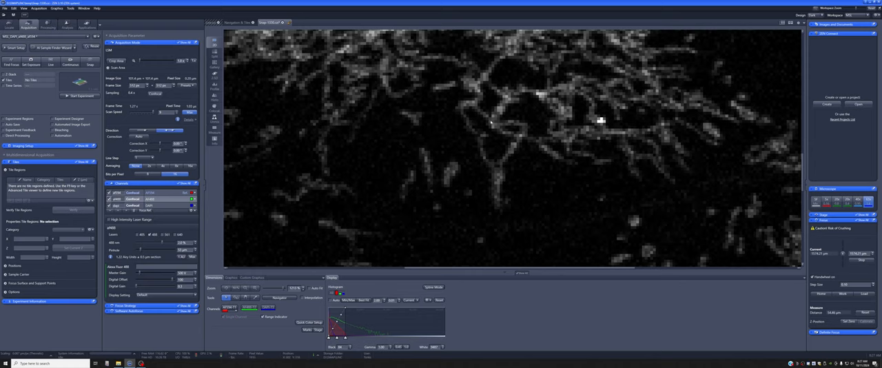
pyautogui.moveTo(496, 201)
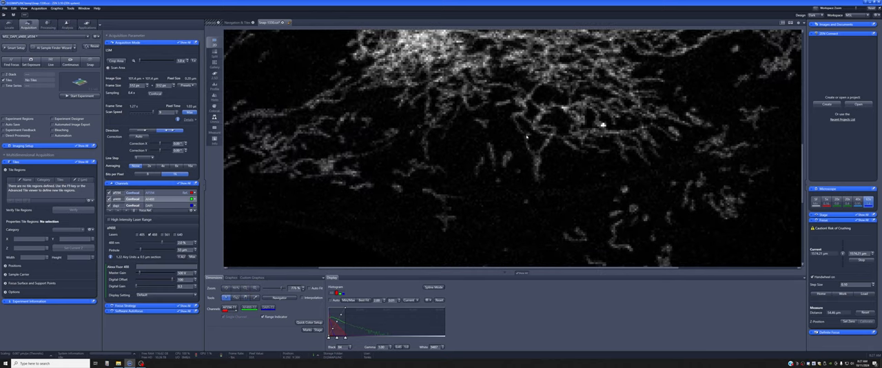
pyautogui.moveTo(540, 168)
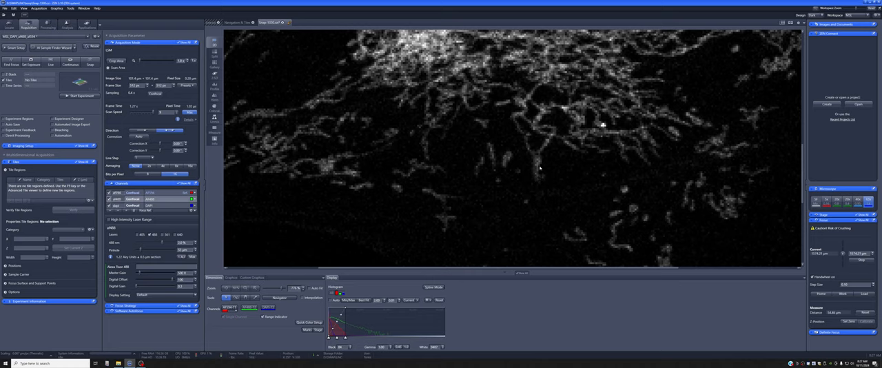
pyautogui.moveTo(549, 181)
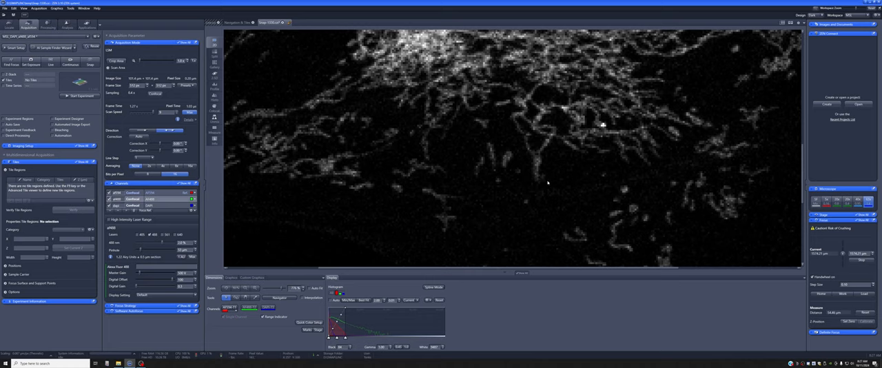
pyautogui.moveTo(491, 146)
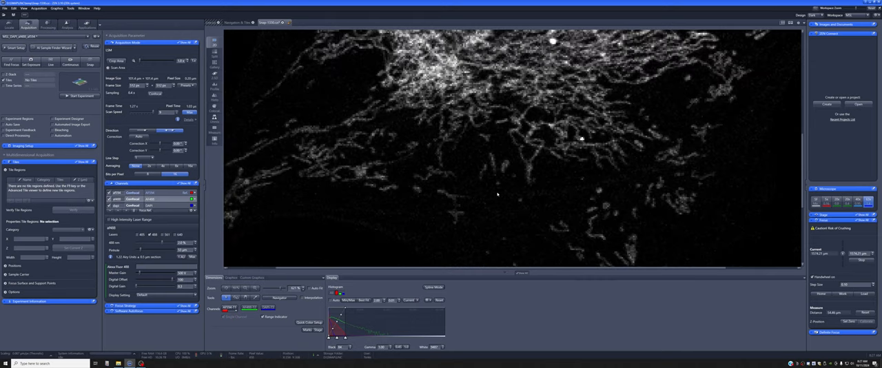
pyautogui.moveTo(463, 153)
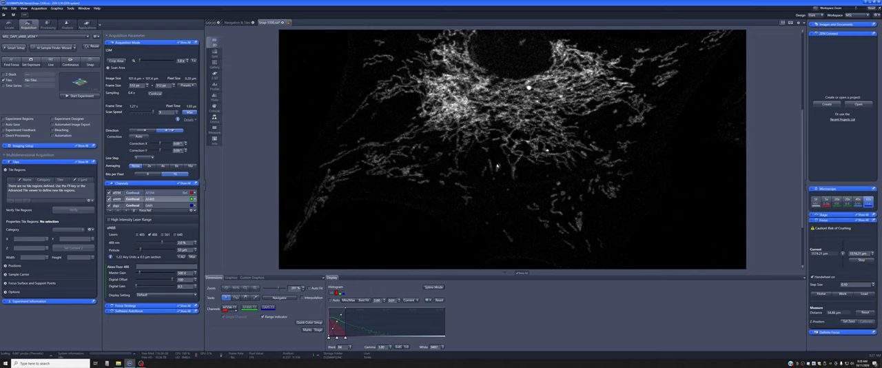
pyautogui.moveTo(497, 162)
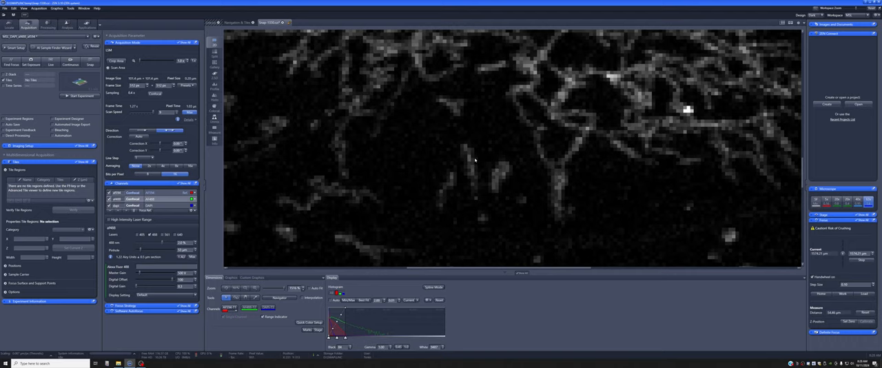
pyautogui.moveTo(489, 186)
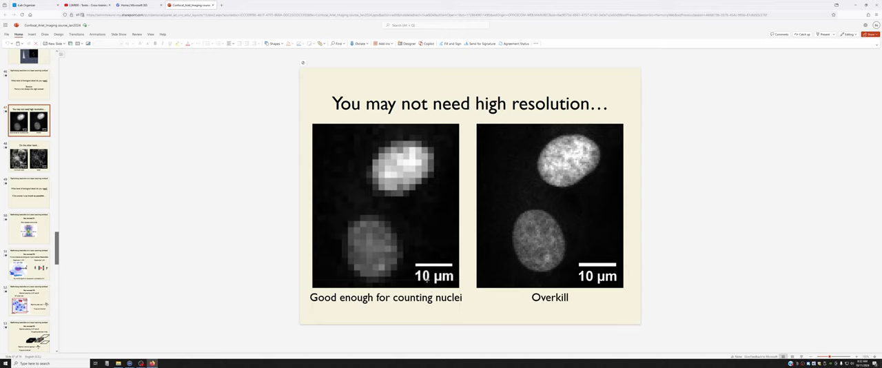
pyautogui.moveTo(395, 182)
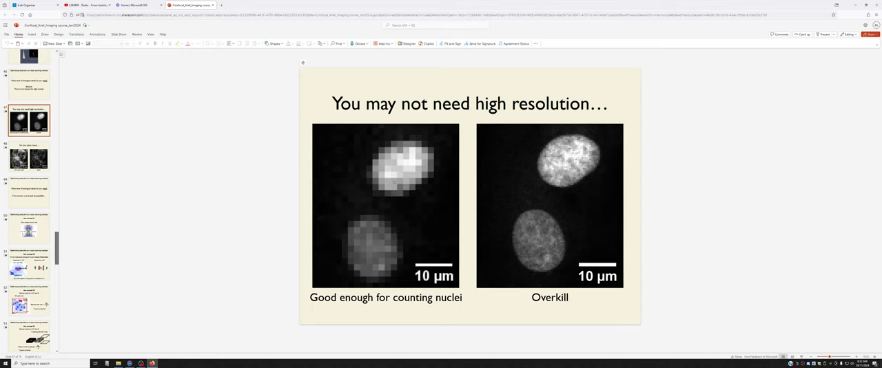
pyautogui.moveTo(424, 248)
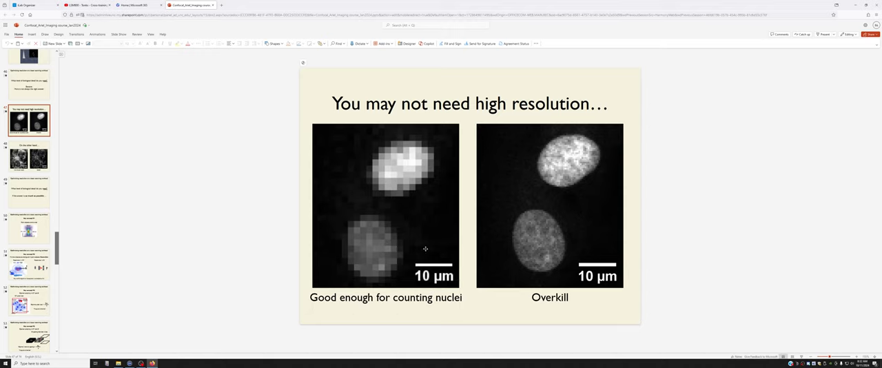
pyautogui.moveTo(540, 223)
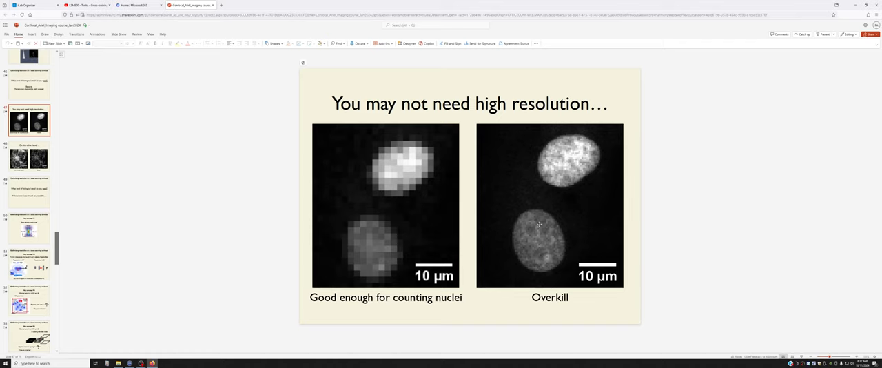
# Step: Advance to the slide contrasting too little detail with a better mitochondria image
pyautogui.click(29, 157)
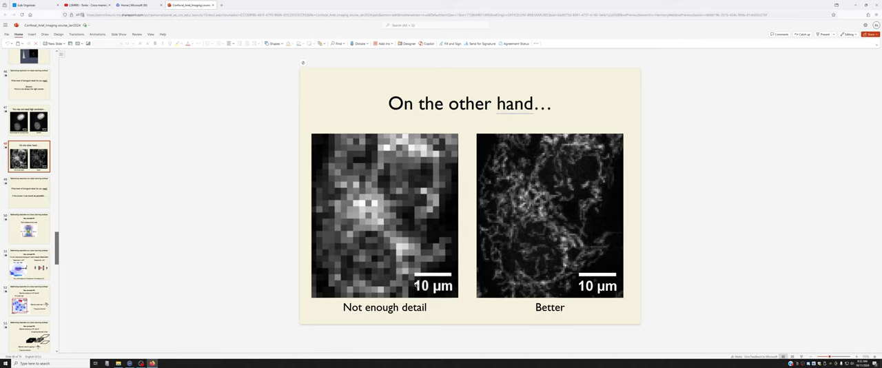
pyautogui.moveTo(557, 266)
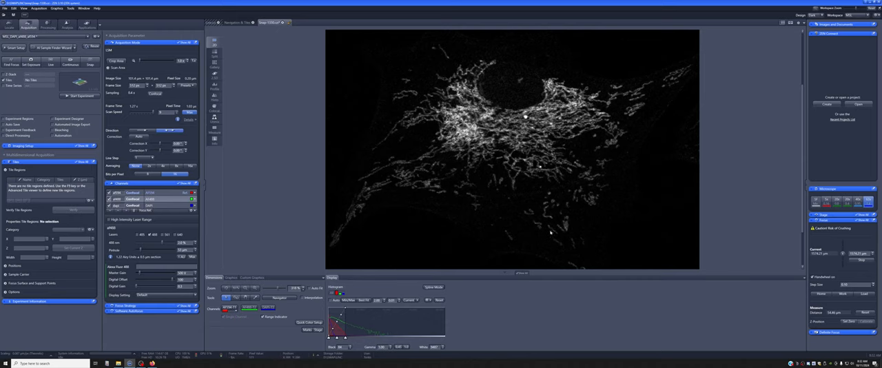
pyautogui.moveTo(598, 169)
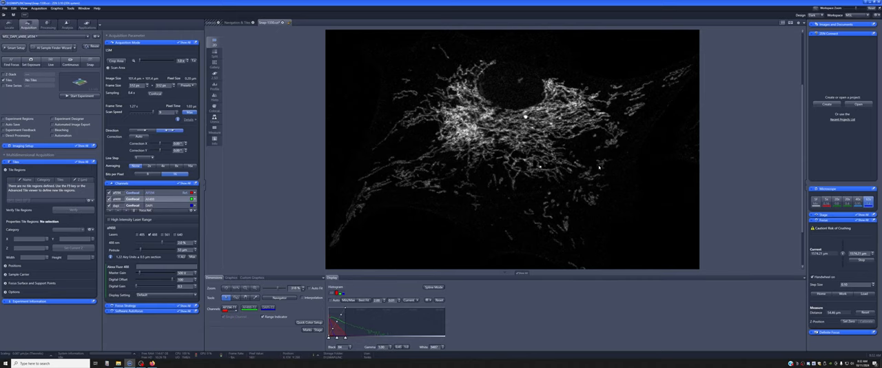
pyautogui.moveTo(601, 193)
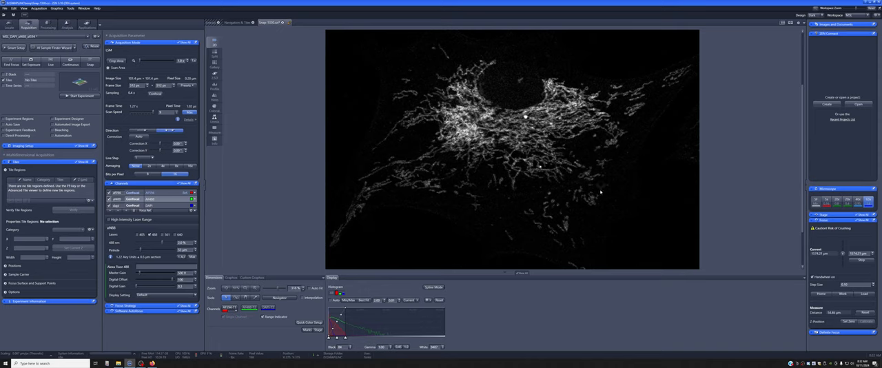
pyautogui.moveTo(505, 176)
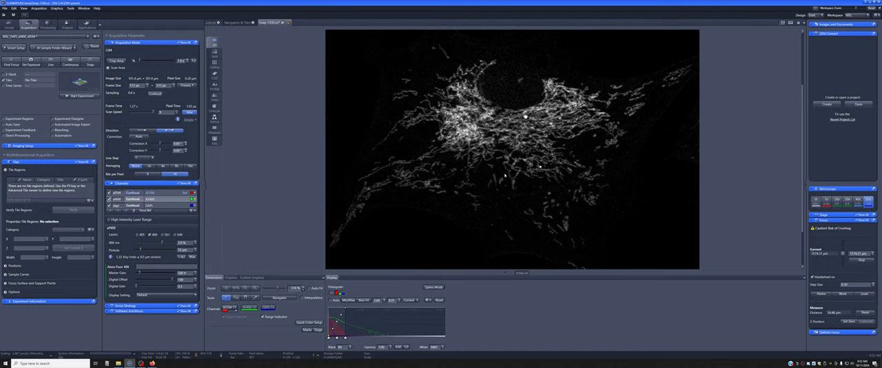
pyautogui.moveTo(528, 186)
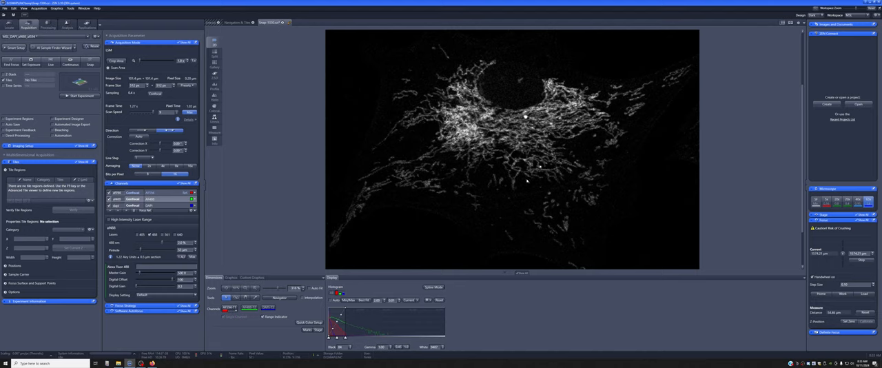
pyautogui.moveTo(306, 166)
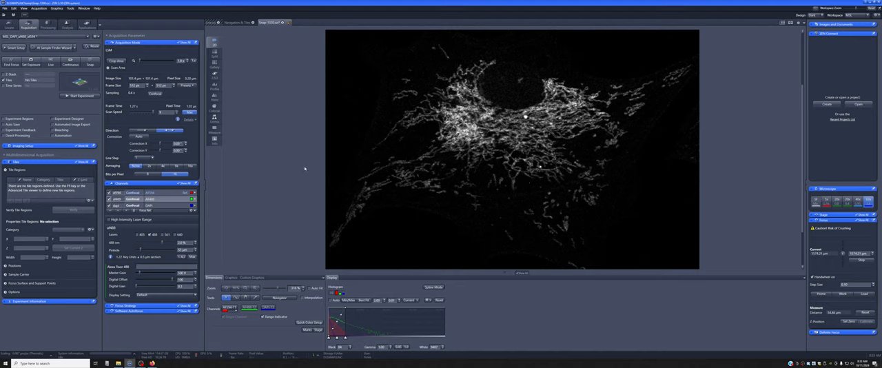
pyautogui.moveTo(158, 98)
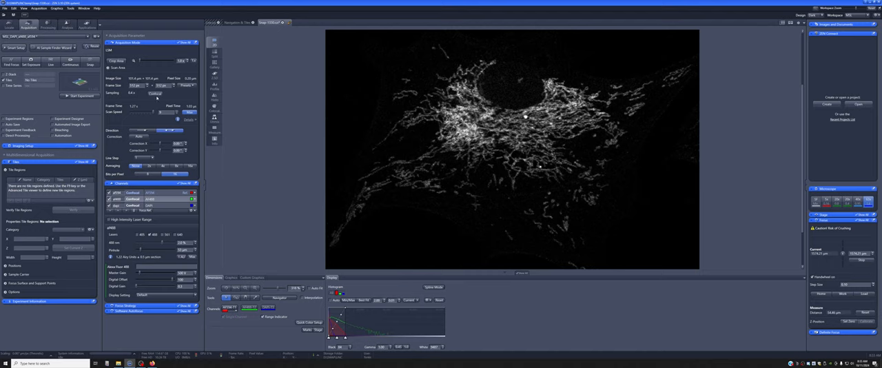
pyautogui.moveTo(157, 94)
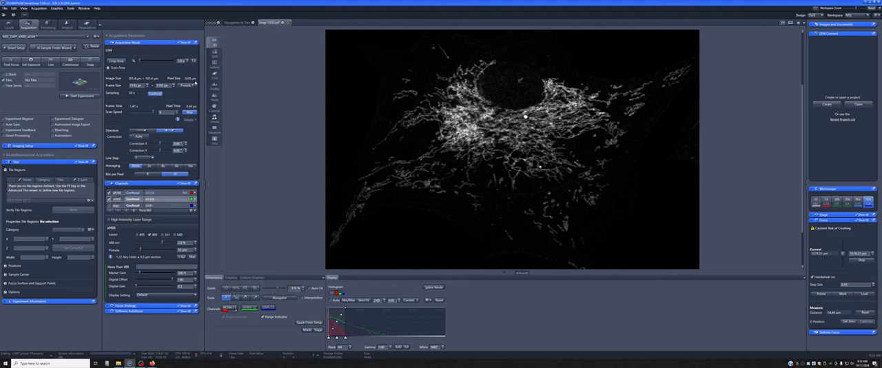
pyautogui.moveTo(121, 223)
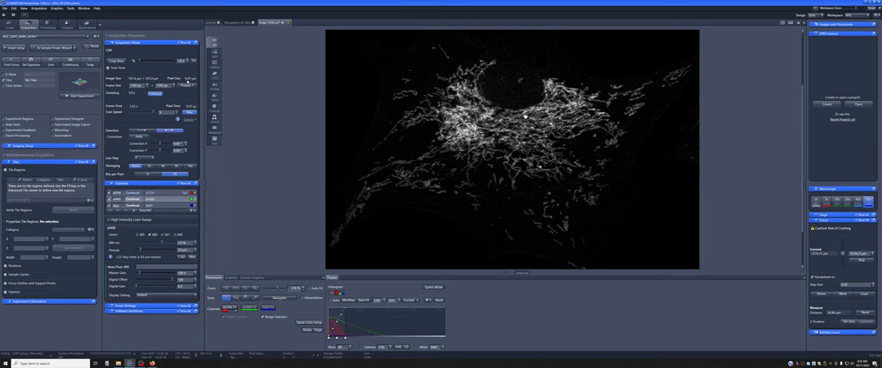
pyautogui.moveTo(188, 83)
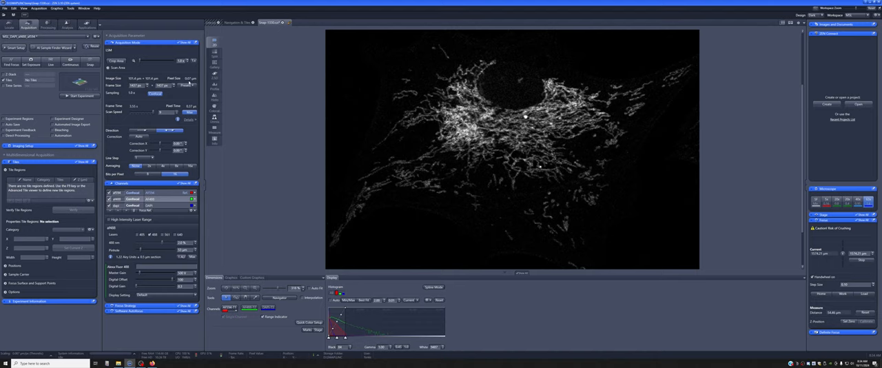
pyautogui.moveTo(411, 209)
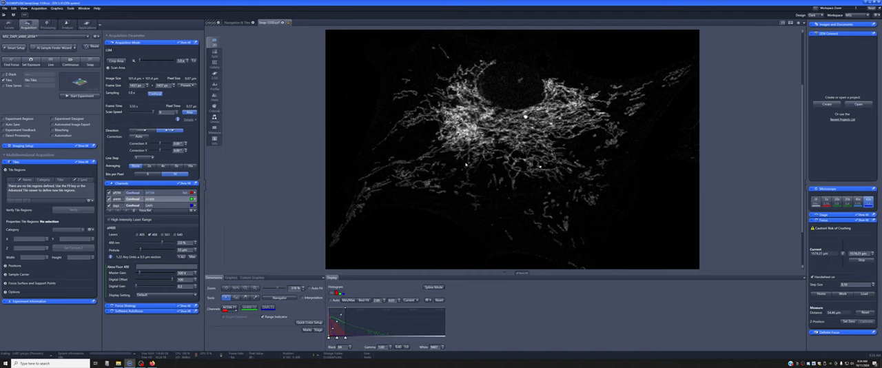
pyautogui.moveTo(463, 187)
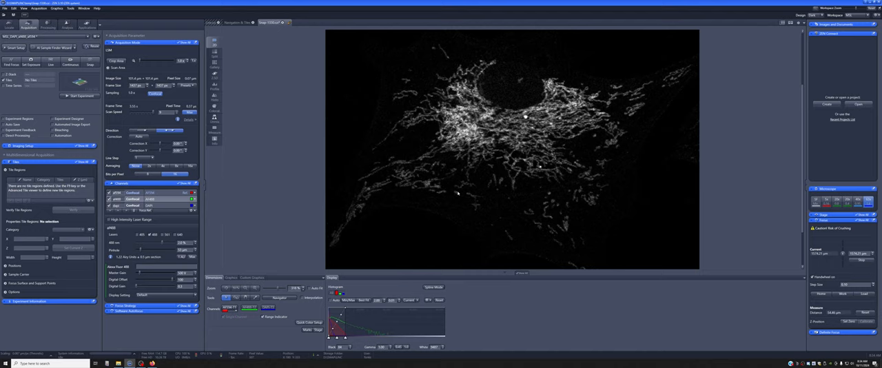
pyautogui.moveTo(455, 190)
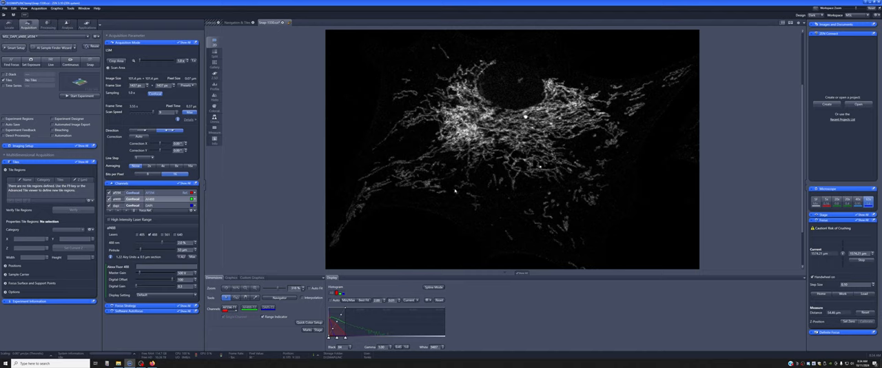
pyautogui.moveTo(447, 179)
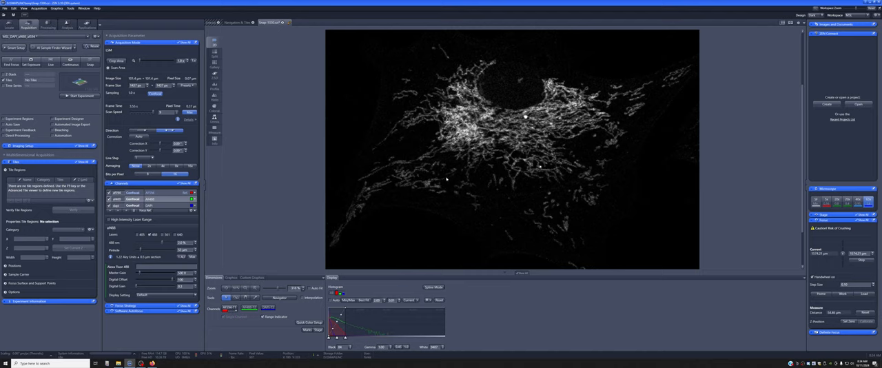
pyautogui.moveTo(436, 178)
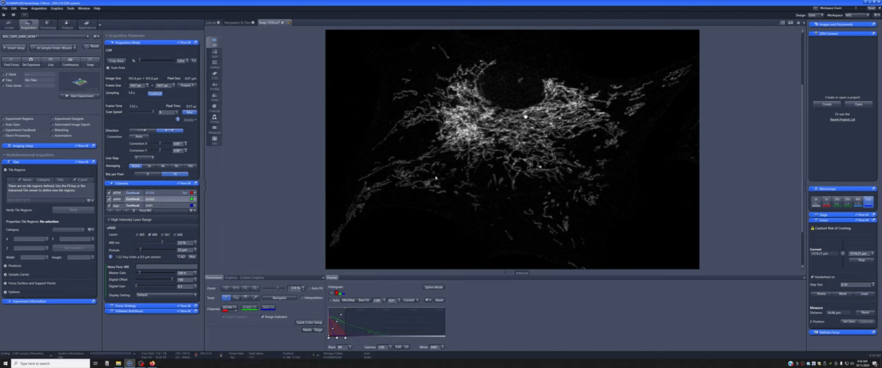
pyautogui.moveTo(531, 163)
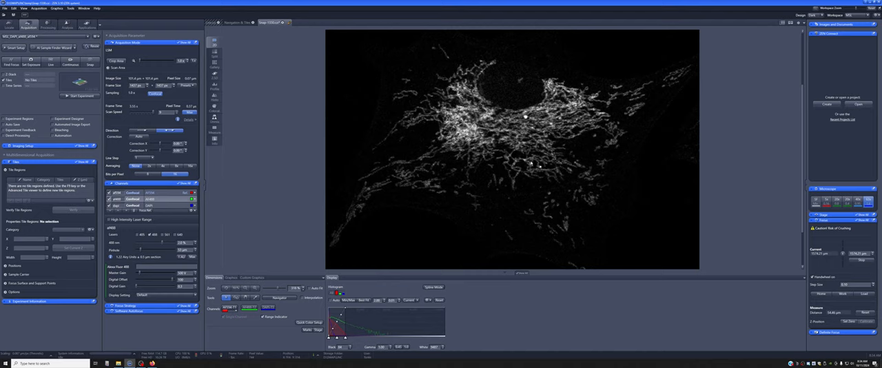
pyautogui.moveTo(495, 179)
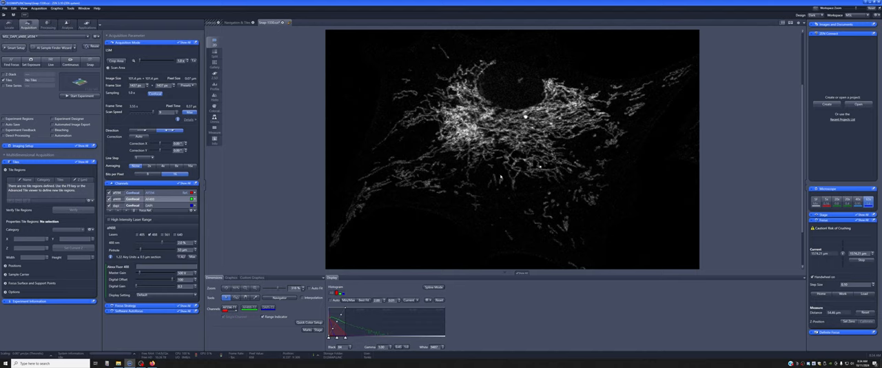
pyautogui.moveTo(497, 185)
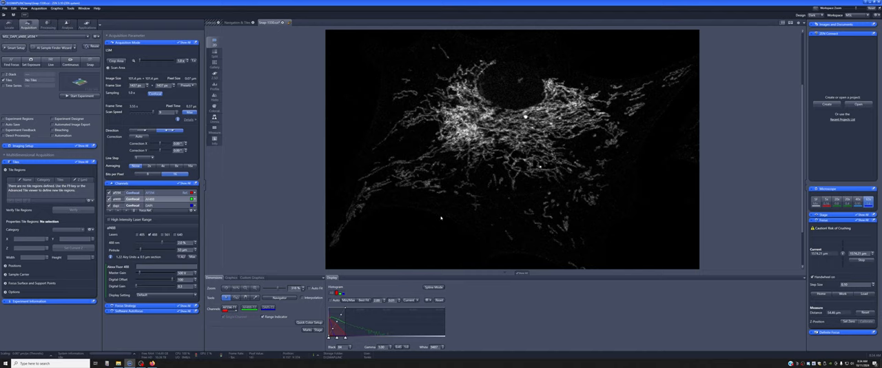
pyautogui.moveTo(595, 241)
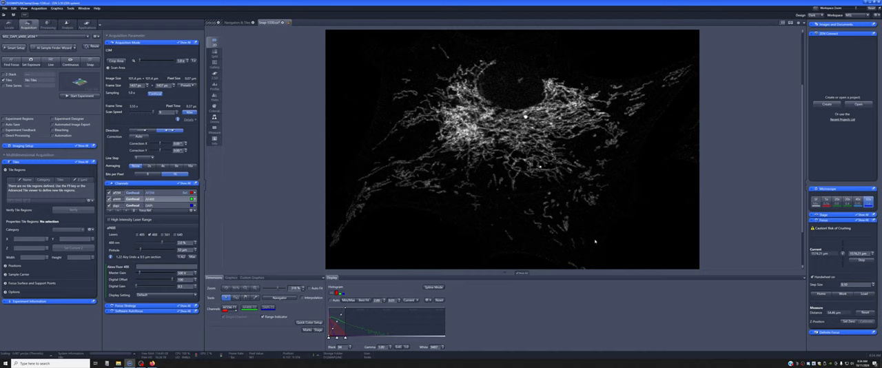
pyautogui.moveTo(593, 243)
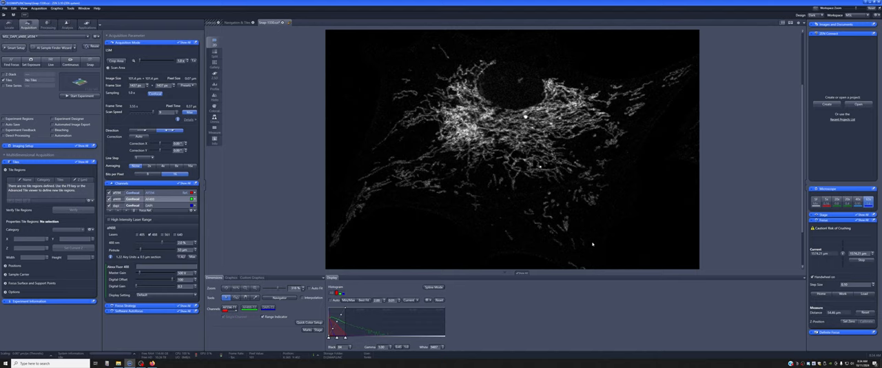
pyautogui.moveTo(593, 245)
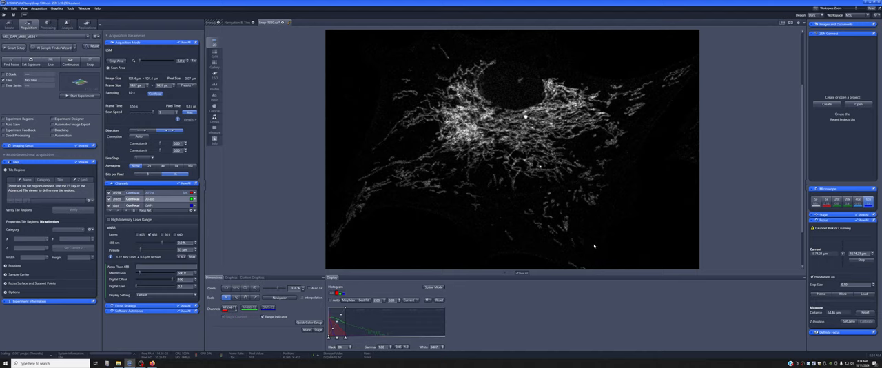
pyautogui.moveTo(593, 245)
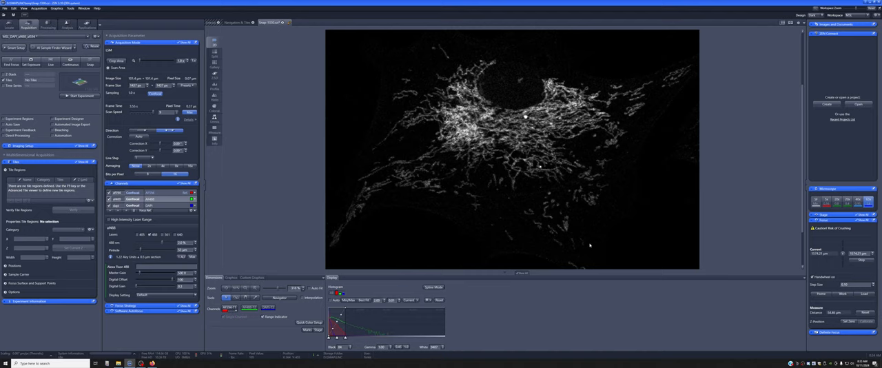
pyautogui.moveTo(278, 123)
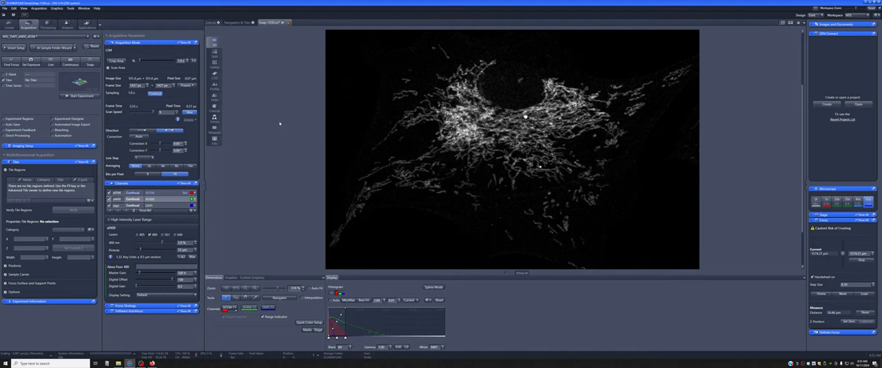
pyautogui.moveTo(243, 118)
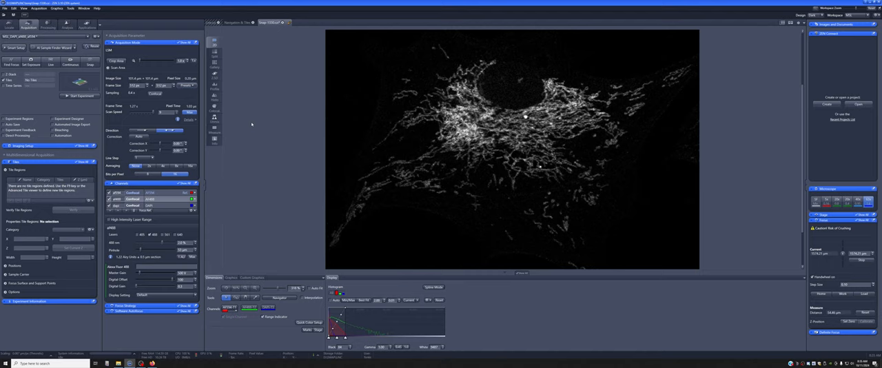
pyautogui.moveTo(252, 124)
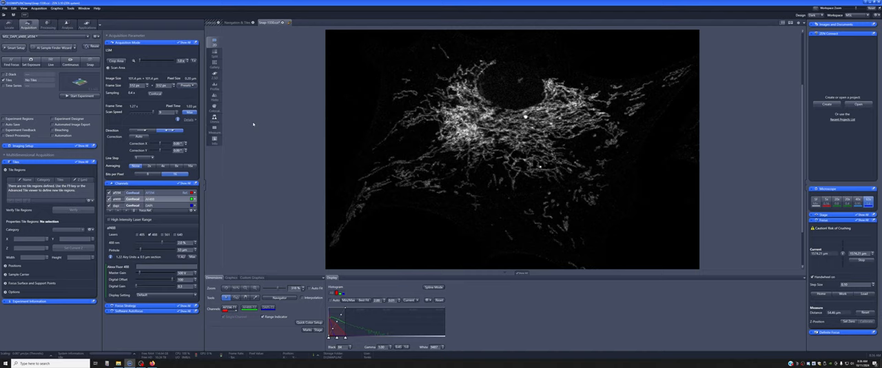
pyautogui.moveTo(270, 117)
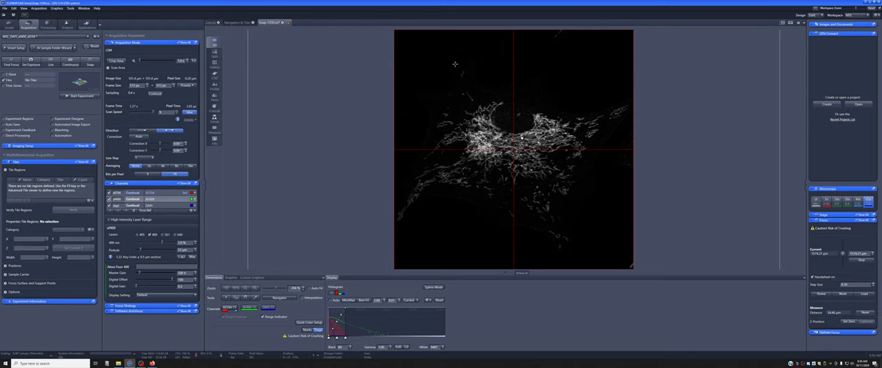
pyautogui.moveTo(399, 66)
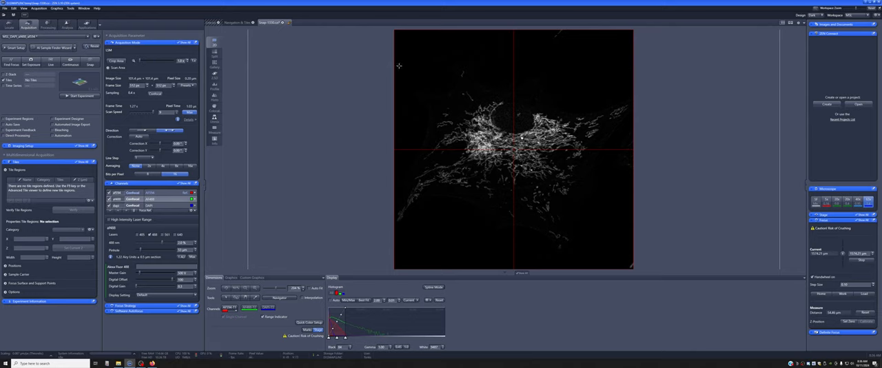
pyautogui.moveTo(408, 232)
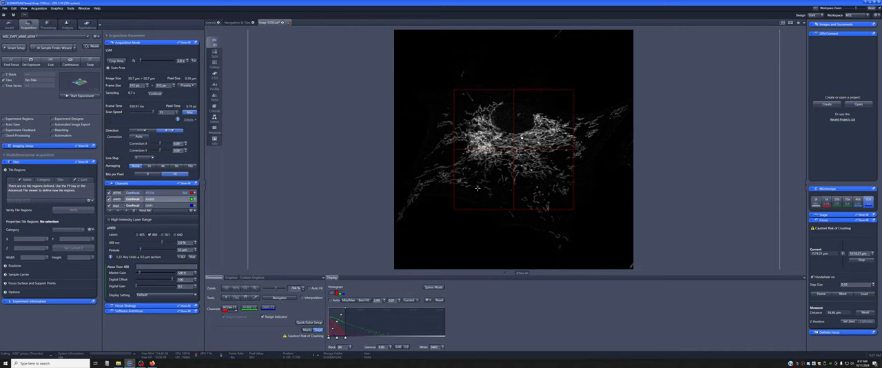
pyautogui.moveTo(488, 200)
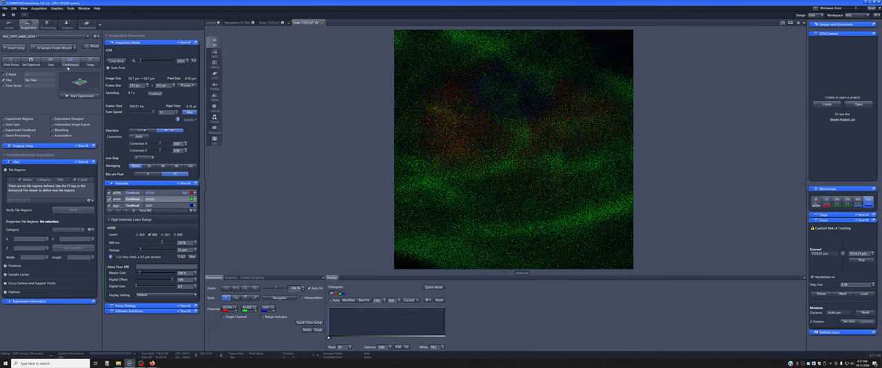
# Step: Stop the live scan and switch back to the saved mitochondria image tab
pyautogui.click(89, 63)
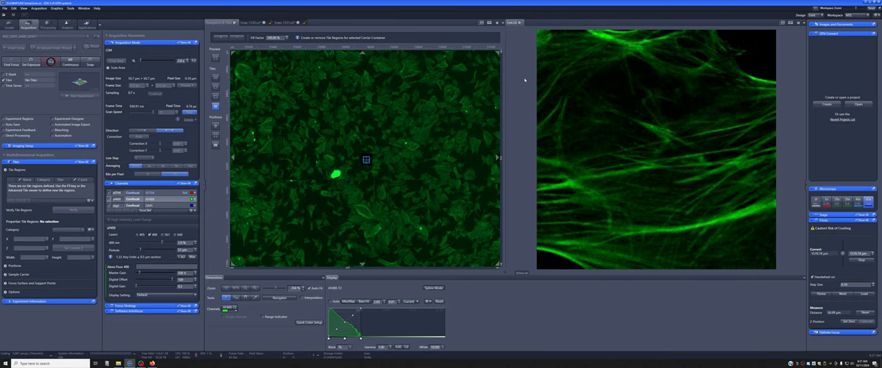
pyautogui.click(51, 62)
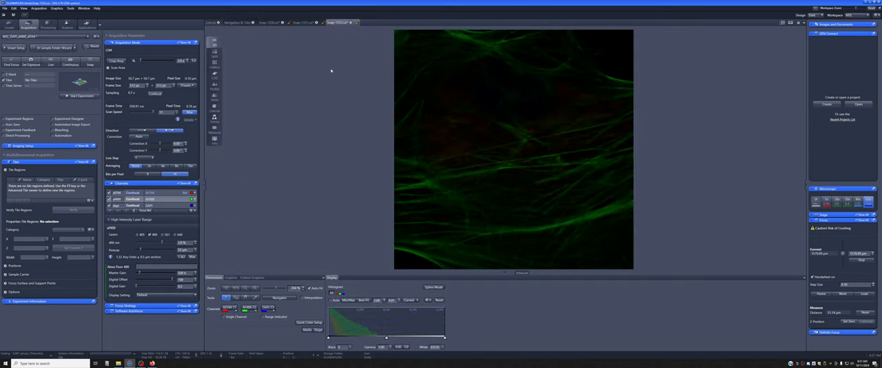
pyautogui.moveTo(275, 312)
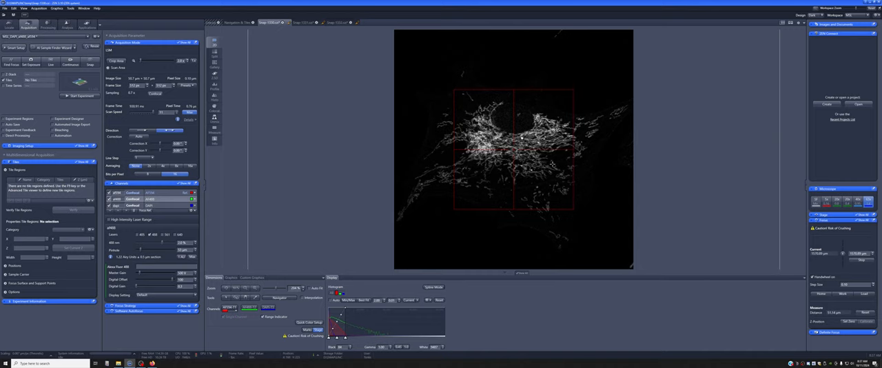
pyautogui.moveTo(513, 111)
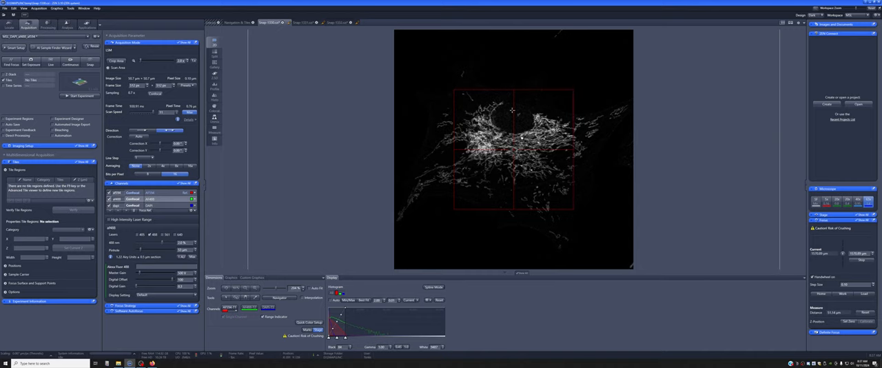
pyautogui.moveTo(528, 182)
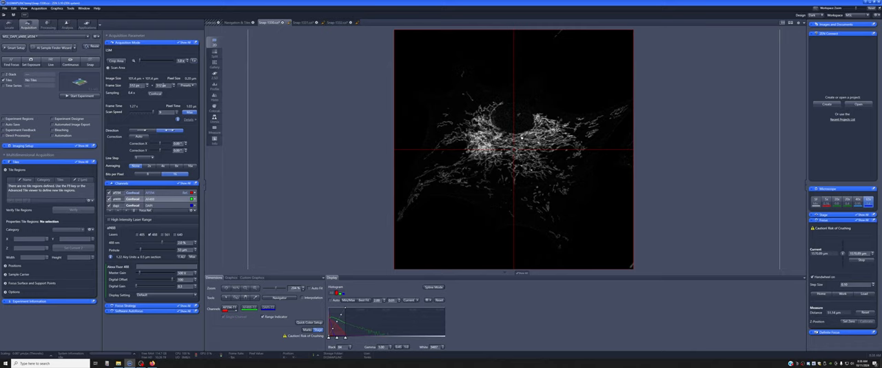
# Step: Enlarge the mitochondria image with the Display zoom to show individual pixels
pyautogui.click(186, 85)
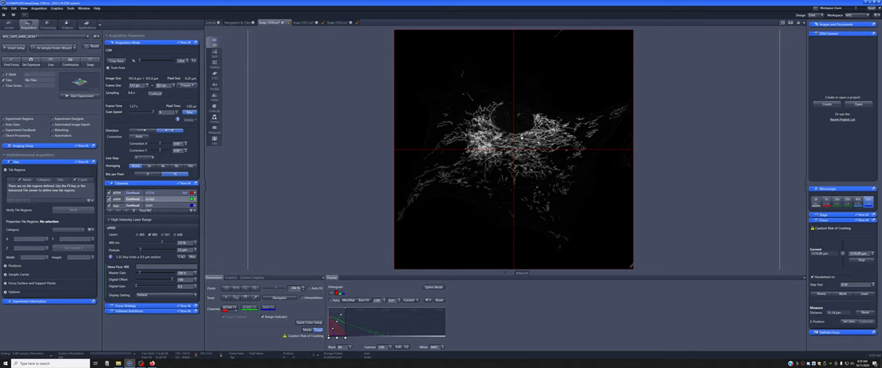
pyautogui.moveTo(463, 172)
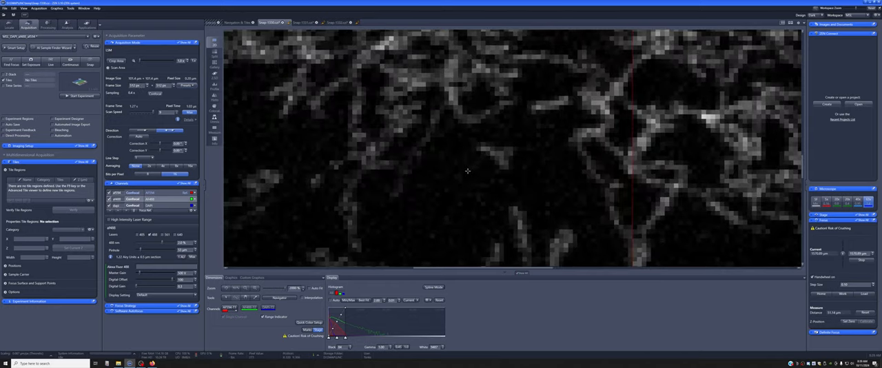
pyautogui.moveTo(483, 149)
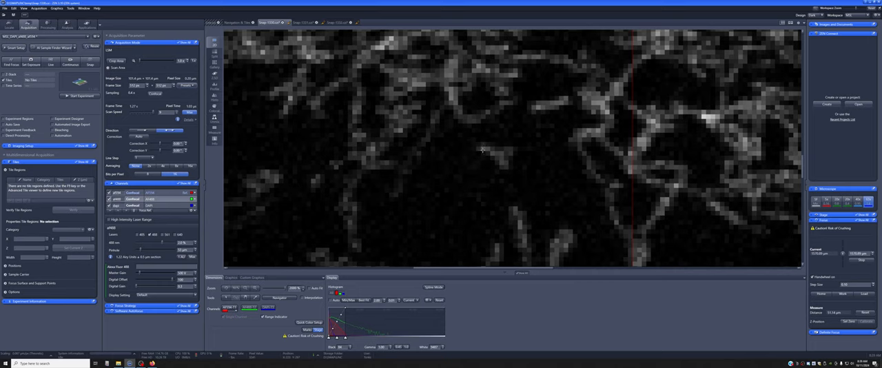
pyautogui.moveTo(481, 149)
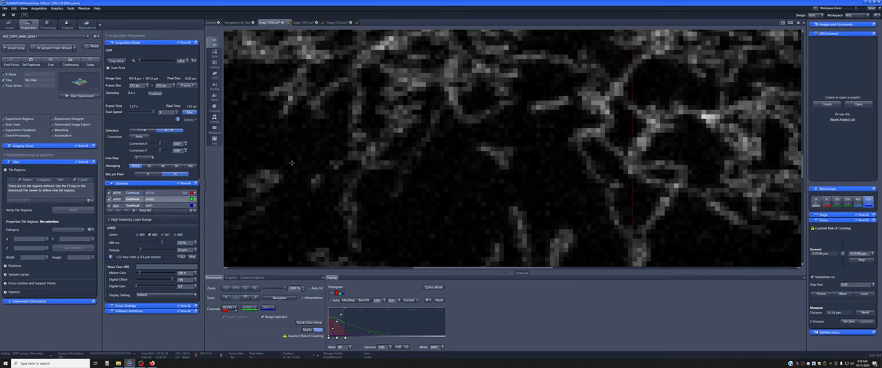
pyautogui.moveTo(728, 164)
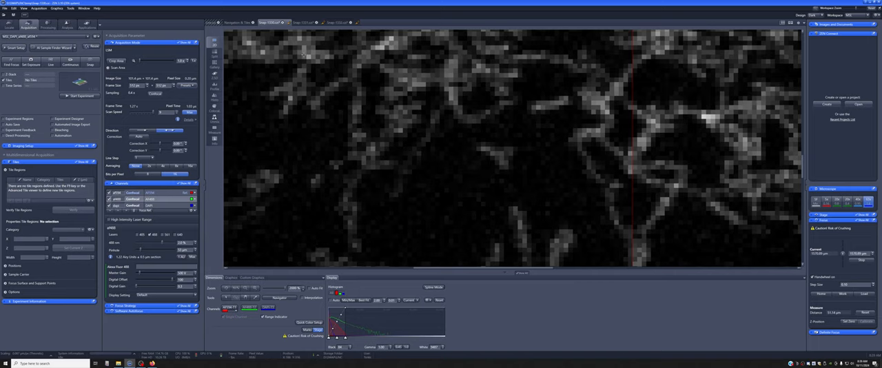
pyautogui.moveTo(291, 173)
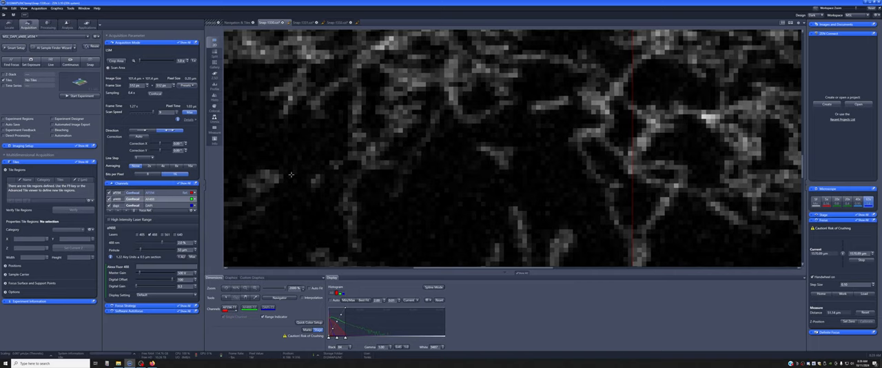
pyautogui.moveTo(270, 280)
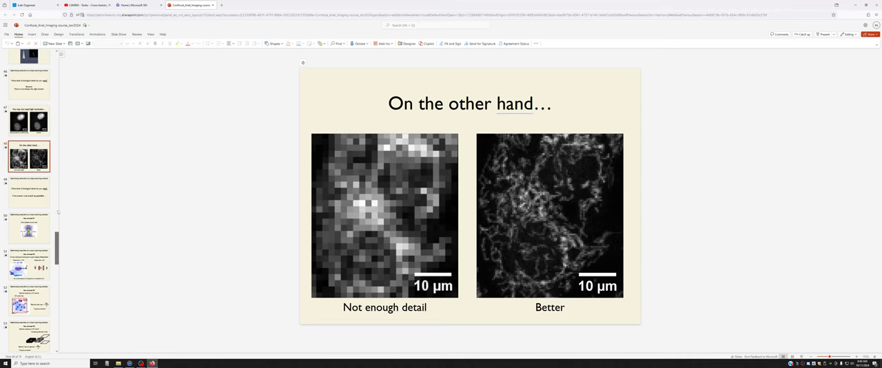
# Step: Select the 'Setting pixel size correctly' slide and start presenting it with F5
pyautogui.scroll(-3)
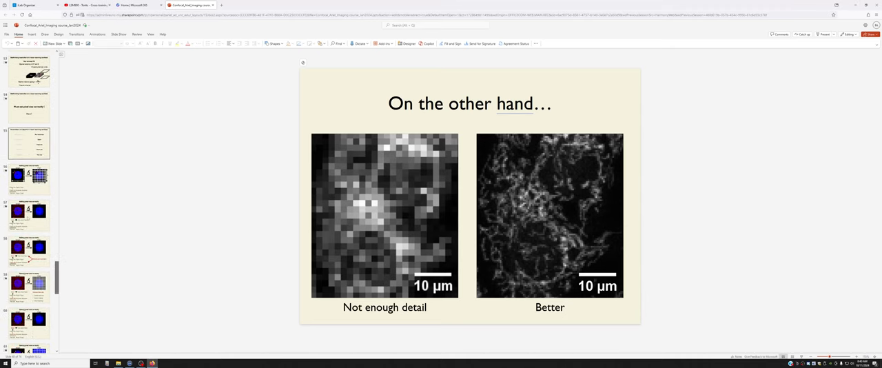
pyautogui.click(29, 178)
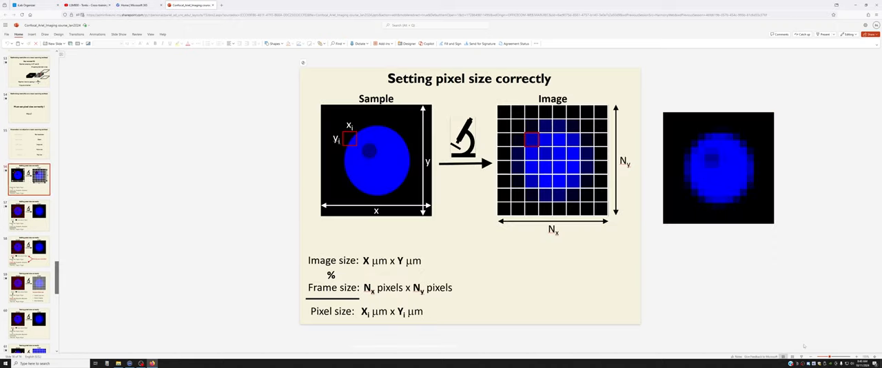
pyautogui.press('f5')
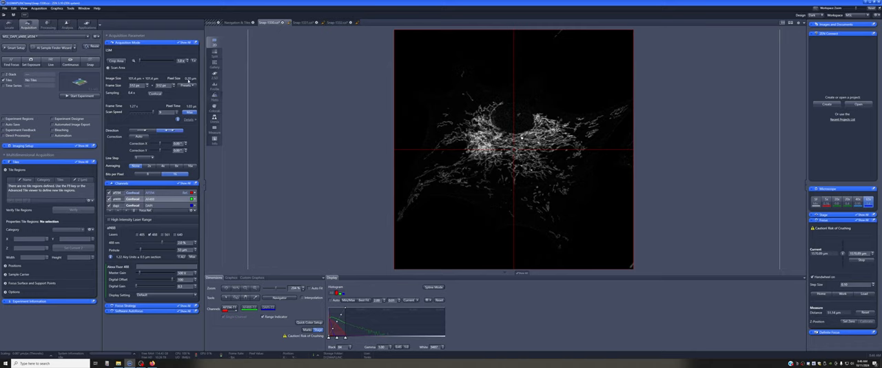
pyautogui.moveTo(189, 82)
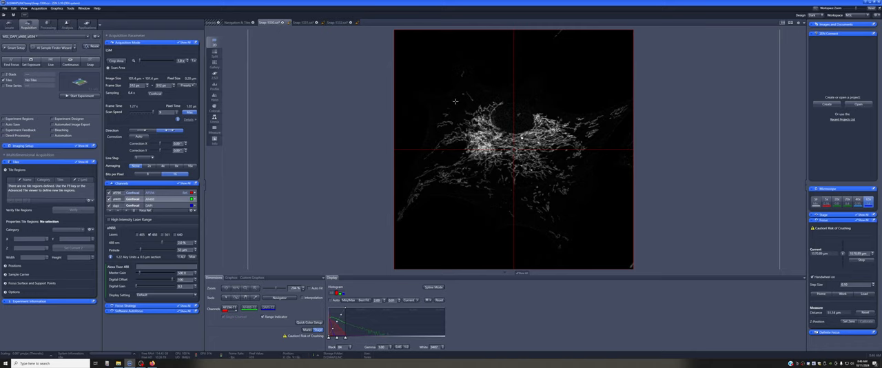
pyautogui.moveTo(521, 302)
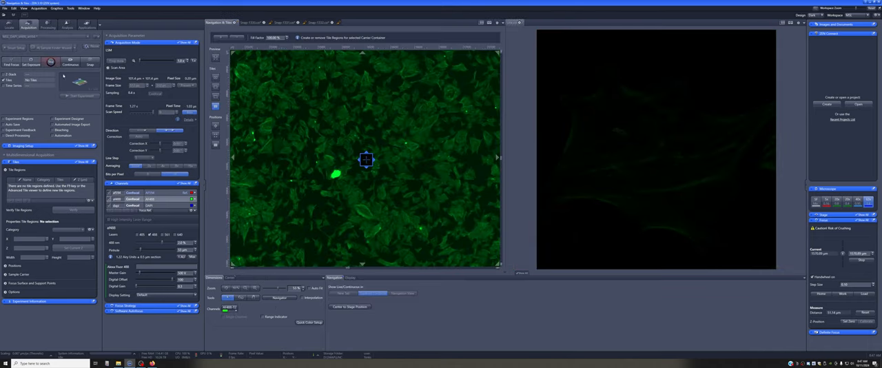
# Step: Switch to the Locate tab to view the live green-stained cell field
pyautogui.click(350, 279)
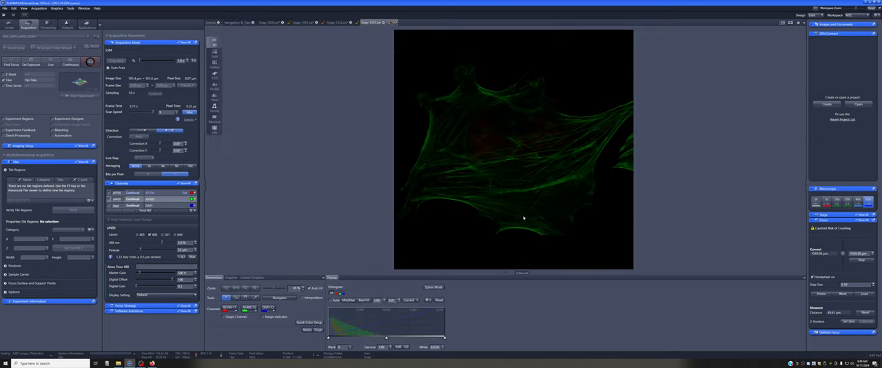
# Step: Select the tab of the acquired two-channel green and red single-cell image
pyautogui.click(90, 61)
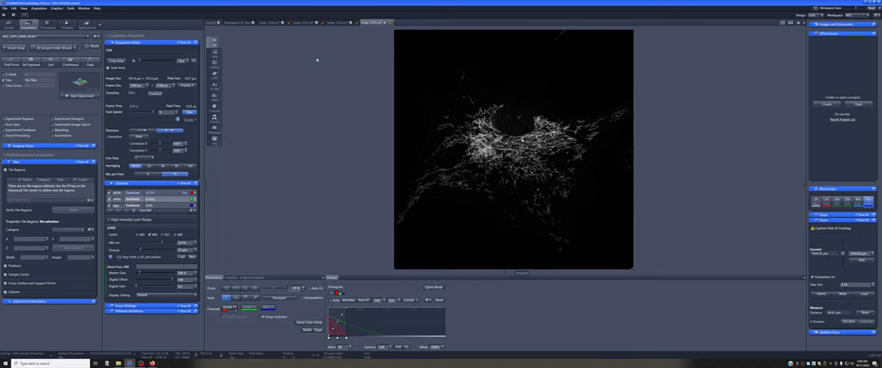
pyautogui.moveTo(501, 168)
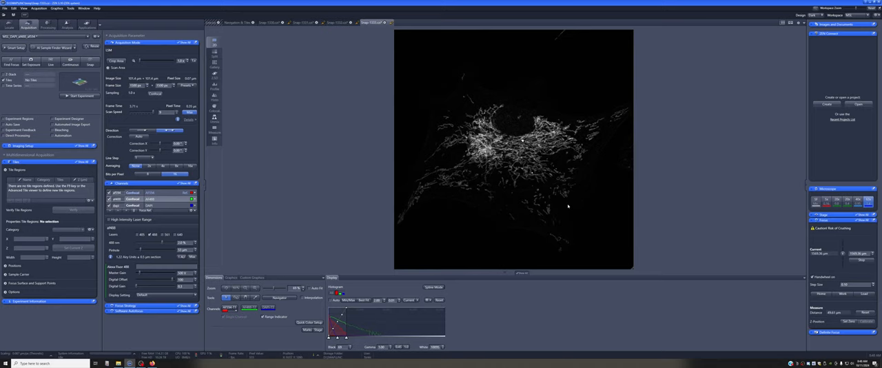
pyautogui.moveTo(575, 253)
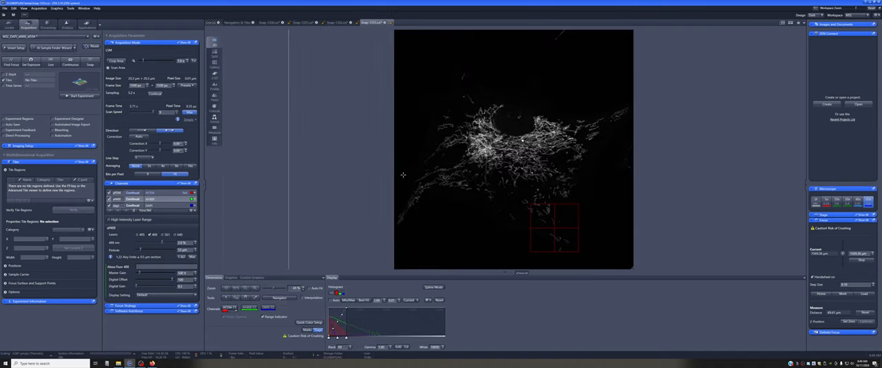
pyautogui.moveTo(552, 240)
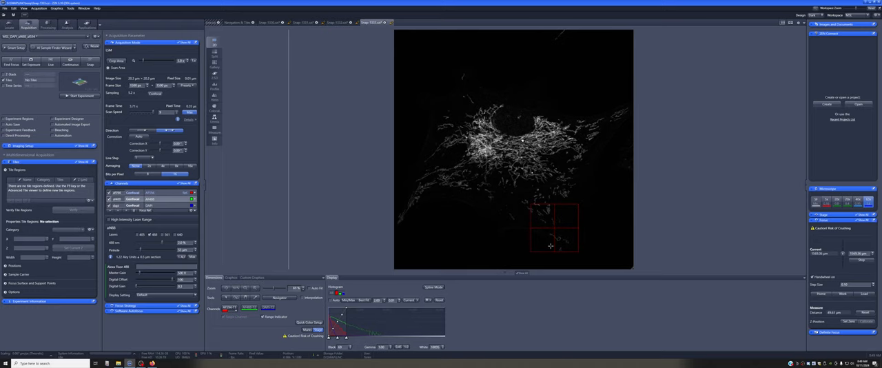
pyautogui.moveTo(573, 248)
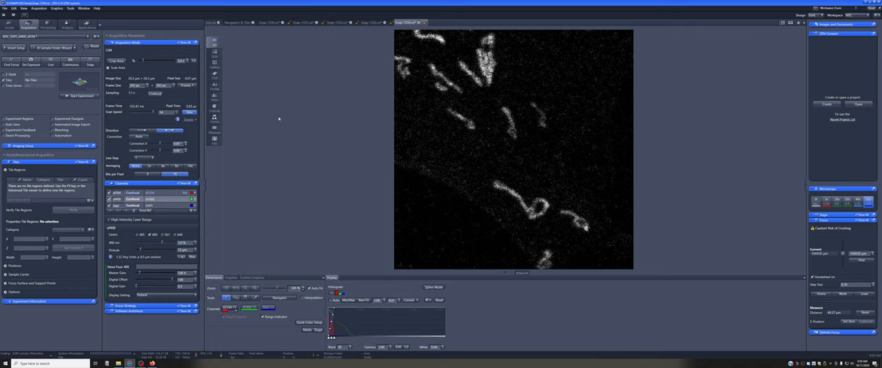
pyautogui.moveTo(315, 79)
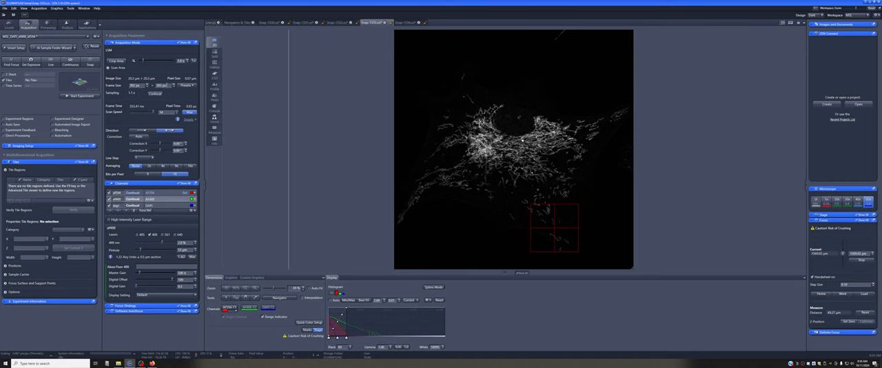
pyautogui.moveTo(173, 102)
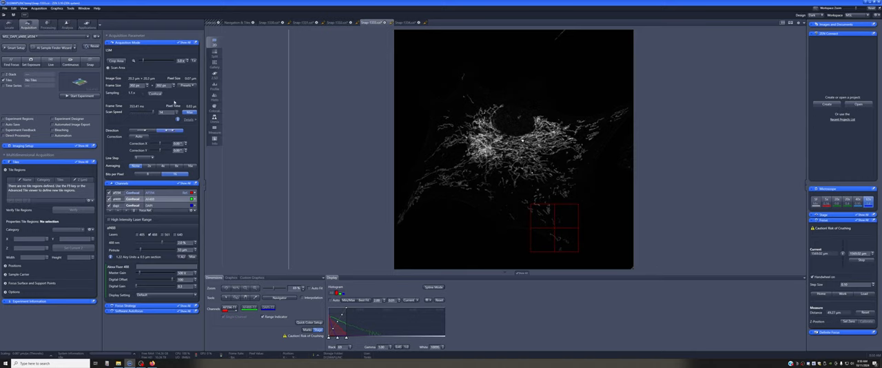
pyautogui.moveTo(155, 94)
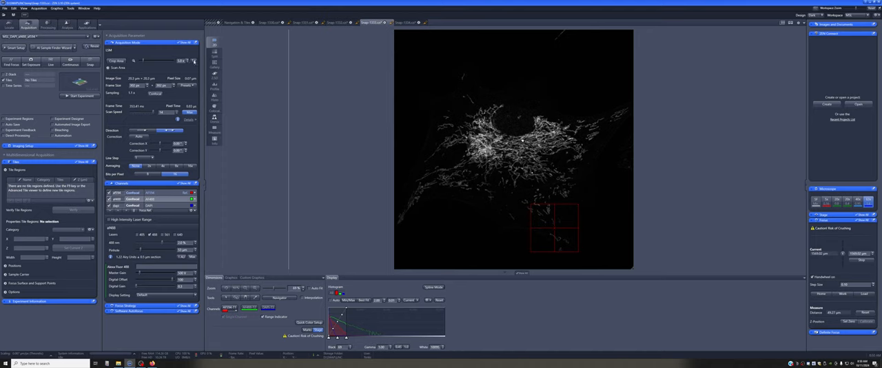
# Step: Reset the scan area to zoom 1 and the full frame covering the whole cell
pyautogui.click(193, 86)
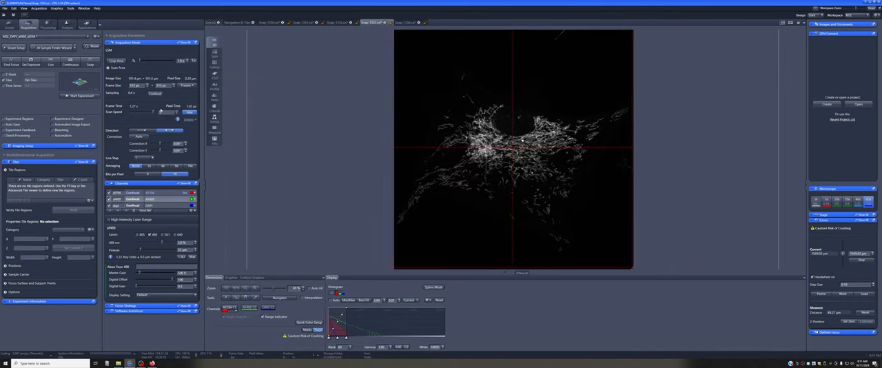
pyautogui.moveTo(155, 93)
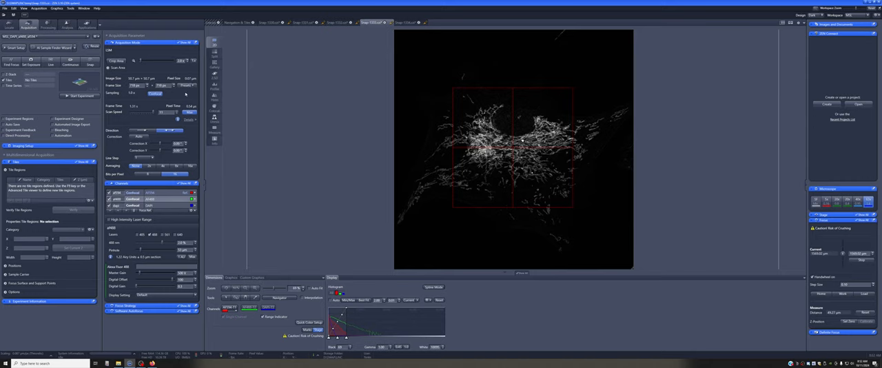
pyautogui.moveTo(502, 204)
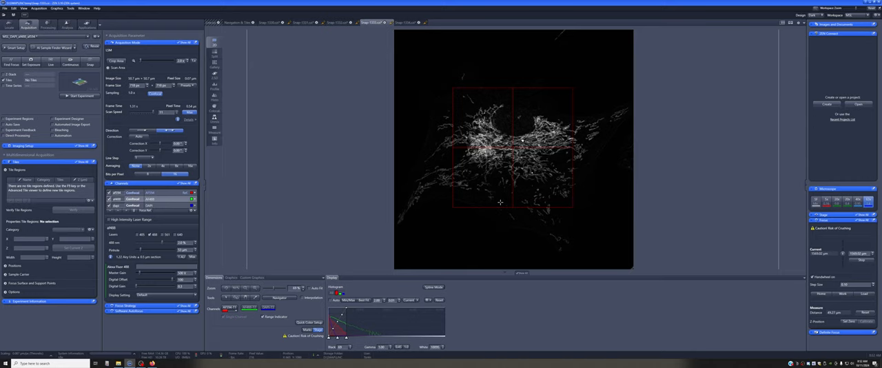
pyautogui.moveTo(493, 201)
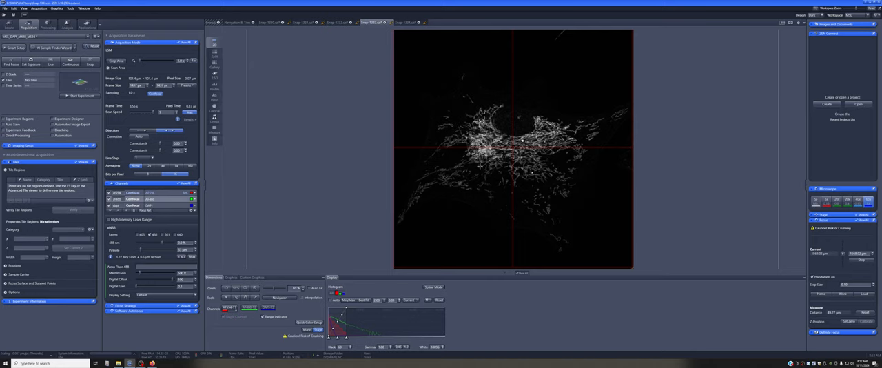
pyautogui.moveTo(268, 215)
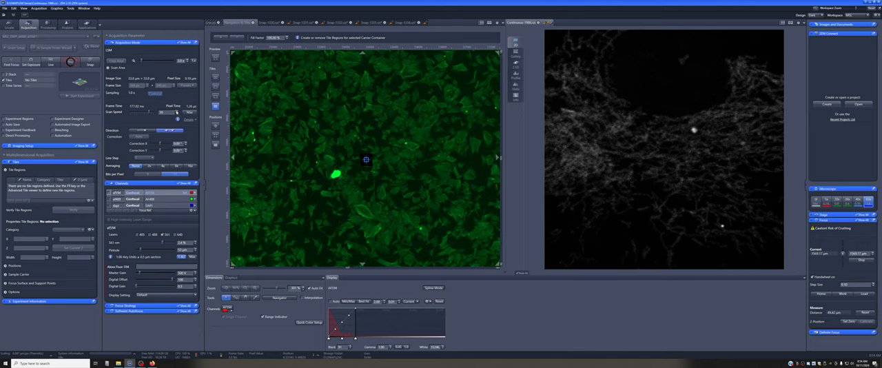
# Step: Switch to Locate to show the green widefield camera view beside the confocal image
pyautogui.click(145, 130)
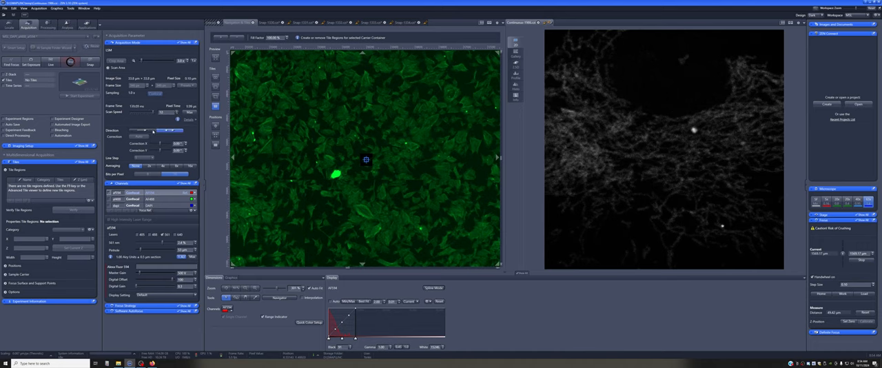